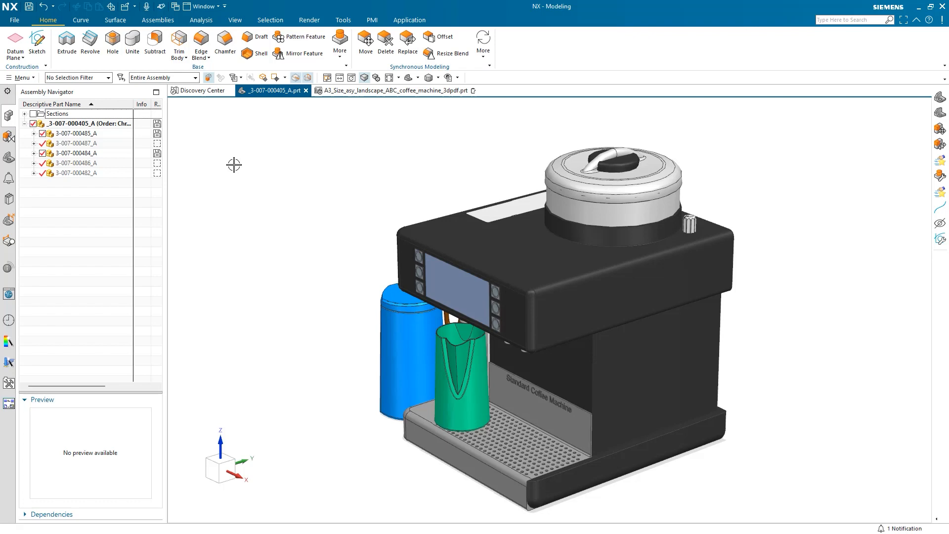
click(75, 153)
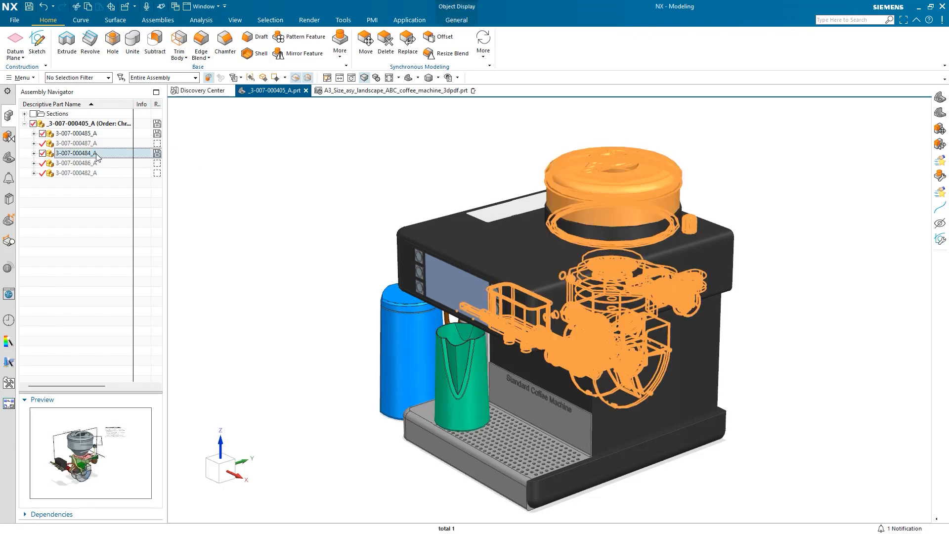
double_click(76, 133)
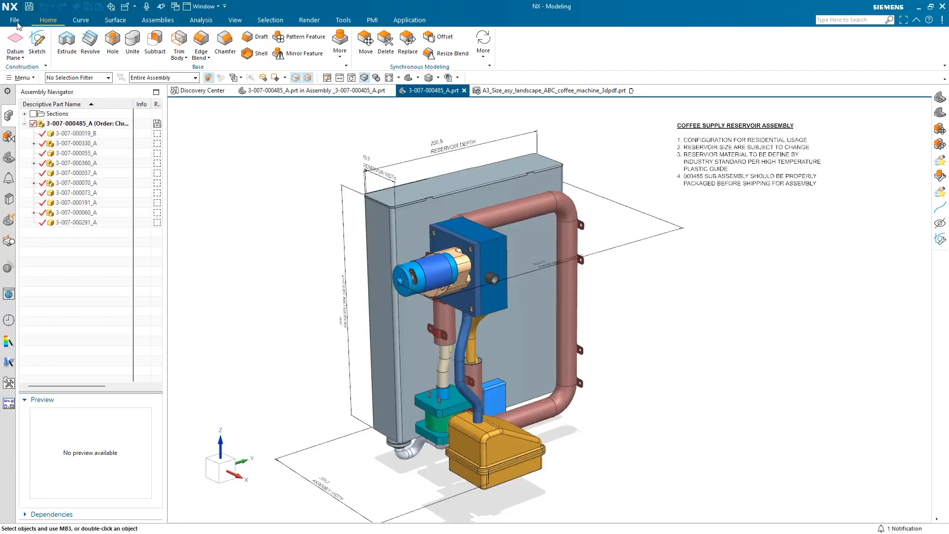
click(13, 19)
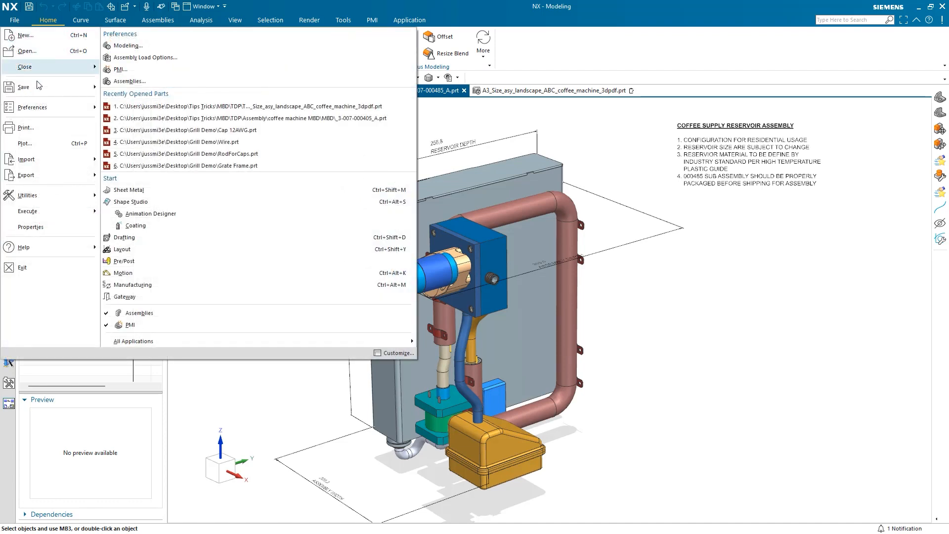
click(27, 195)
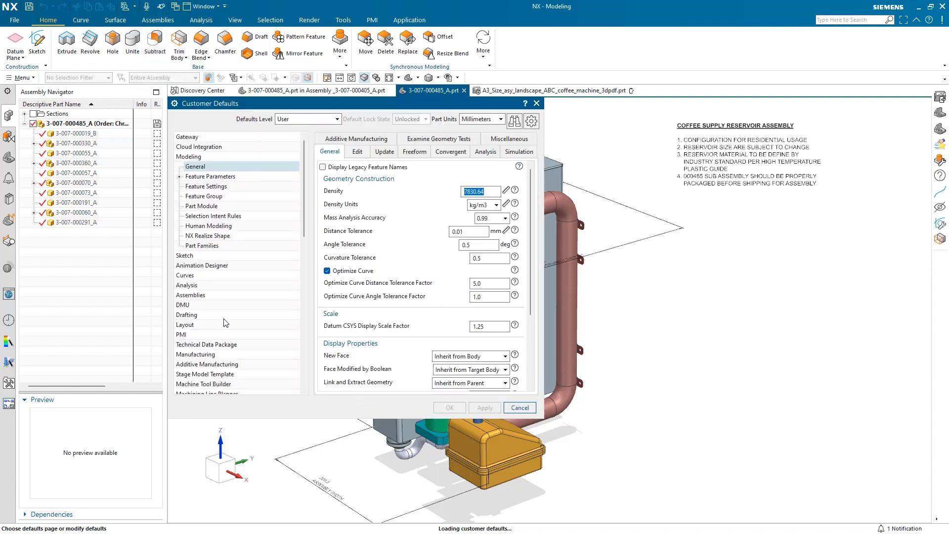
click(206, 256)
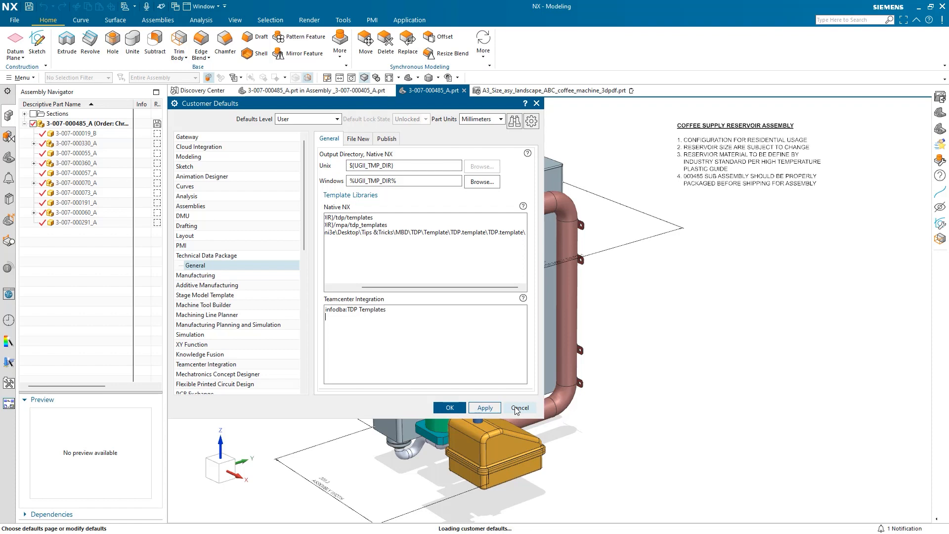
click(519, 408)
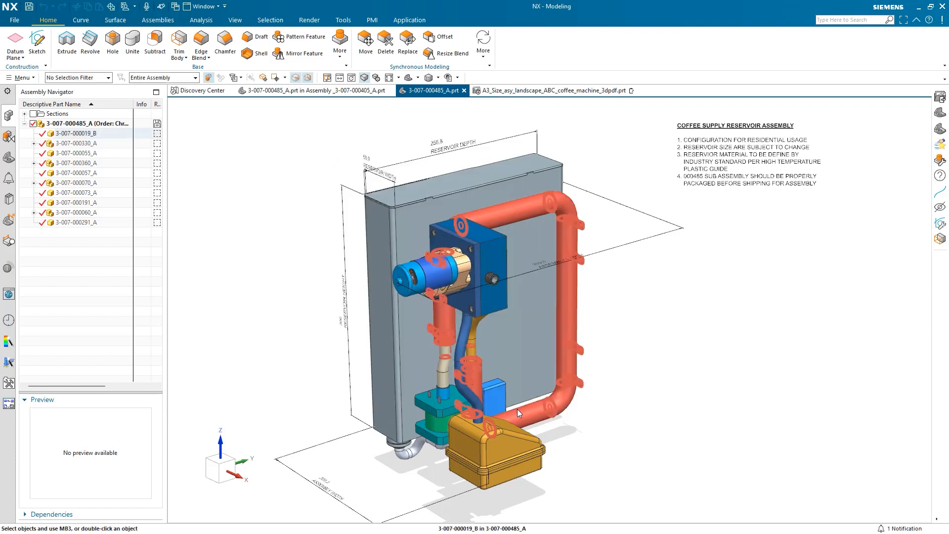
Show the A3 landscape coffee machine 3D PDF template with enlarged viewport and Template Properties.
click(548, 90)
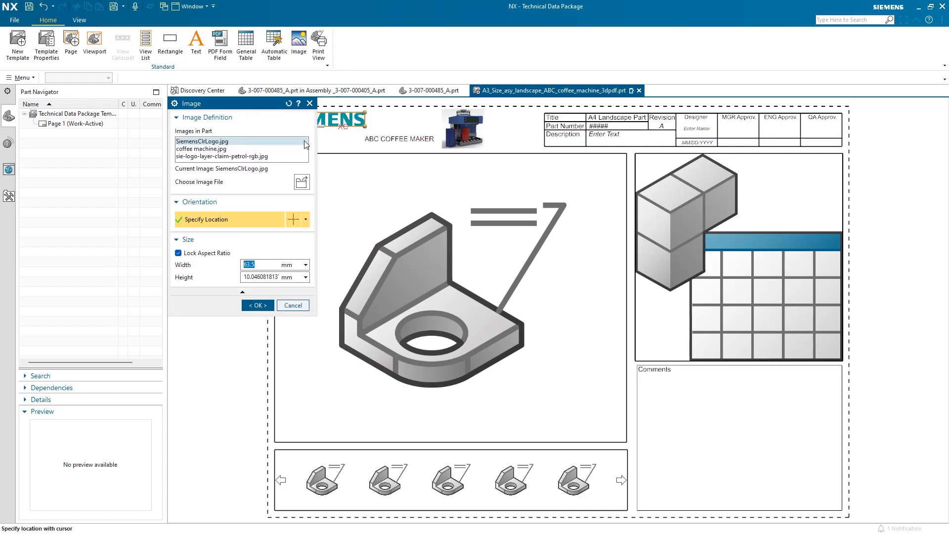
mouse_move(293, 173)
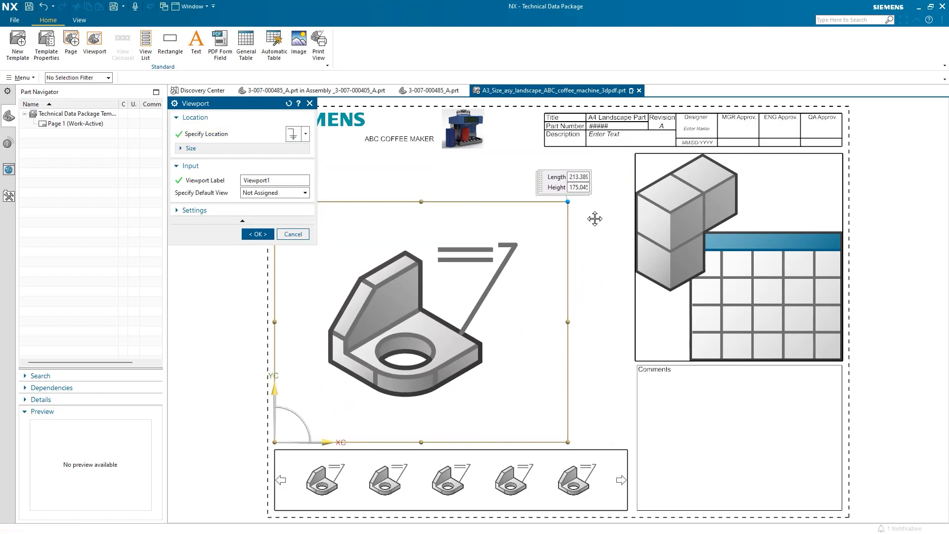
drag(567, 202, 625, 154)
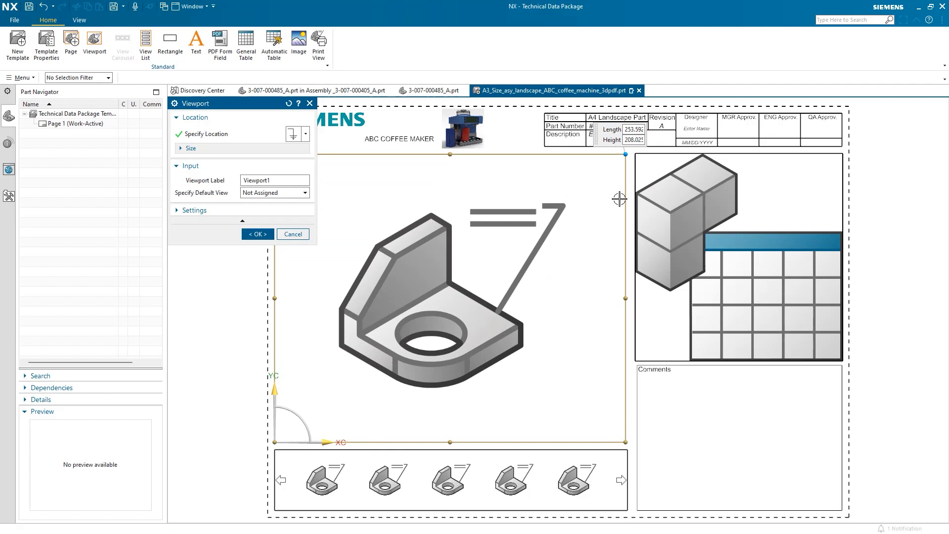
click(256, 234)
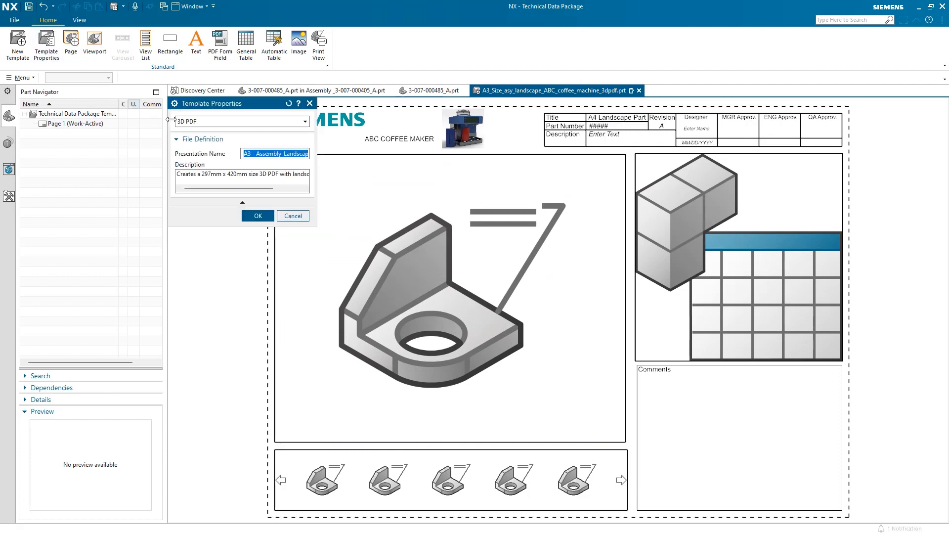
Append '_ABC_coffee_machine' to the template's presentation name and confirm.
text(_ABC_coffee_machine)
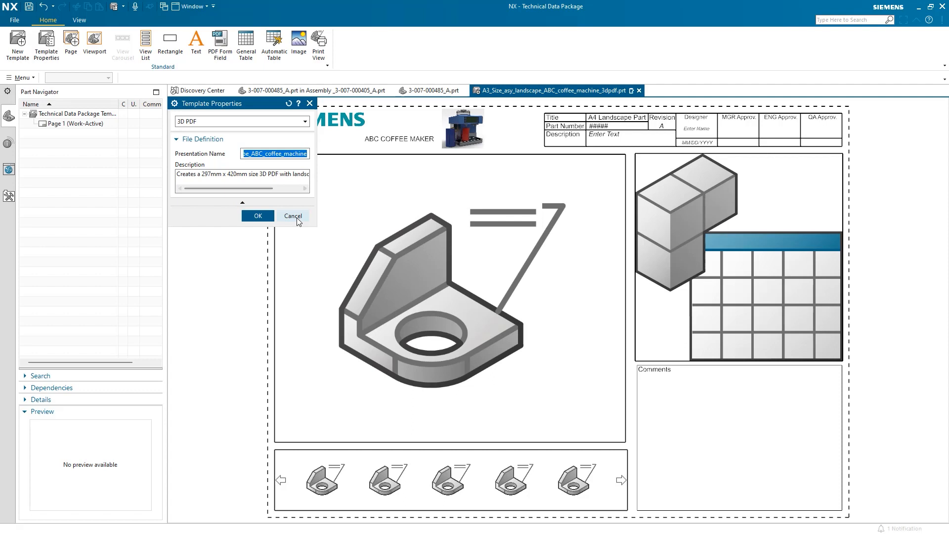
click(292, 217)
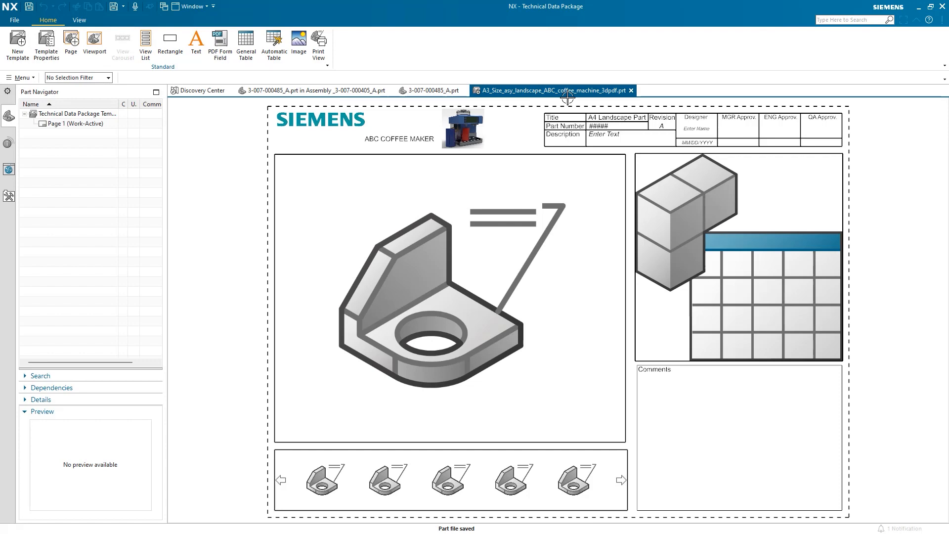
mouse_move(631, 90)
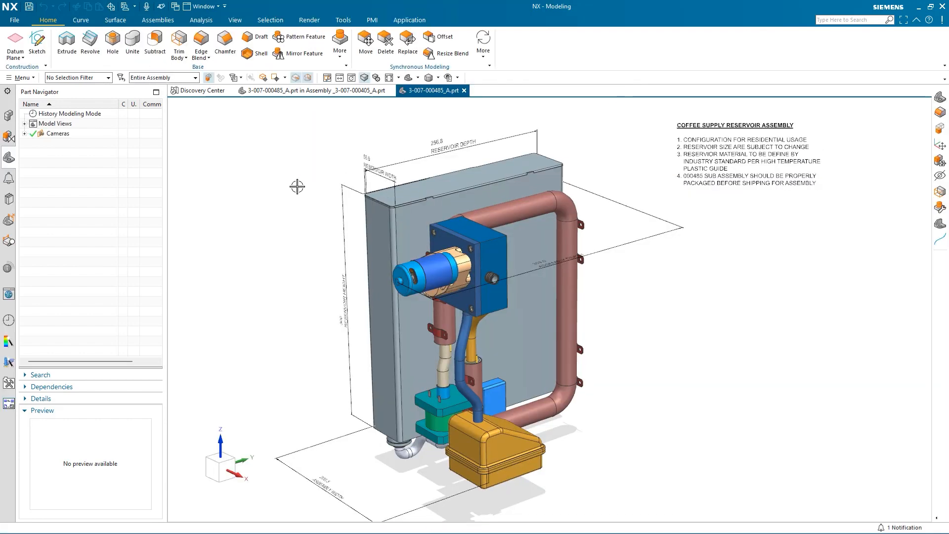
Publish the reservoir as 3D PDF using the A3 Assembly-Landscape_ABC_coffee_machine template.
click(372, 20)
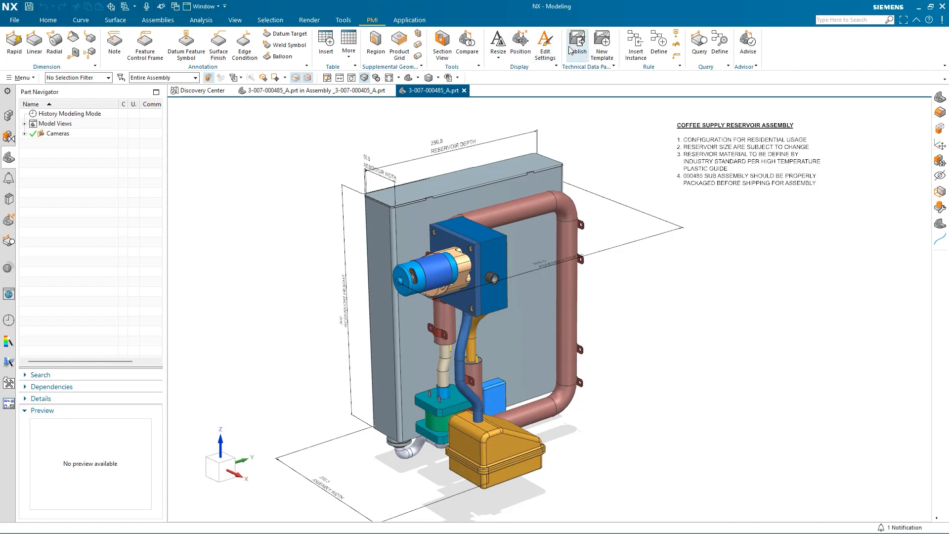
click(576, 37)
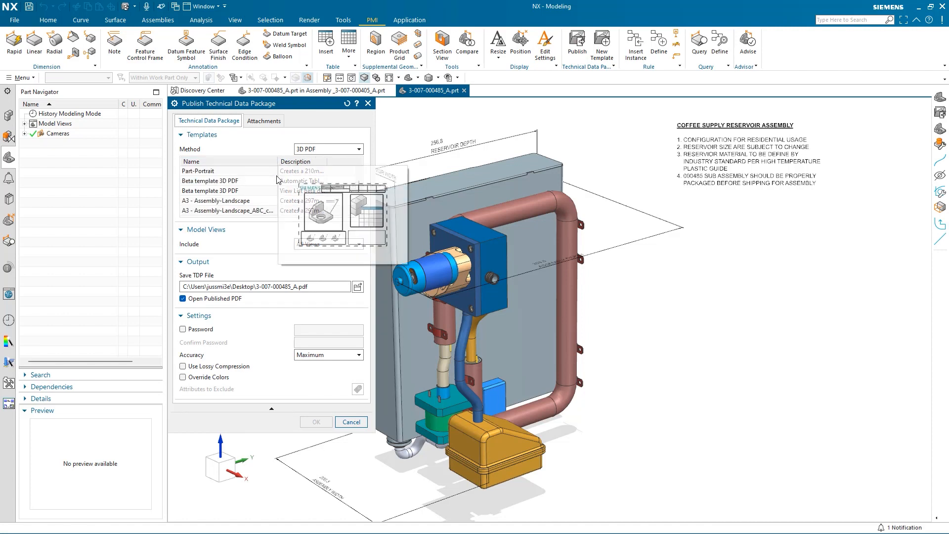
click(227, 180)
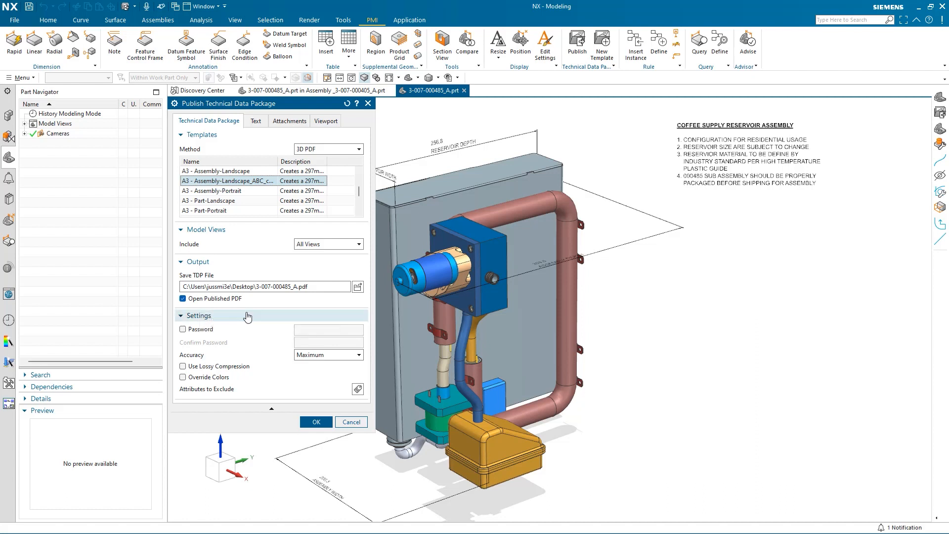
mouse_move(243, 334)
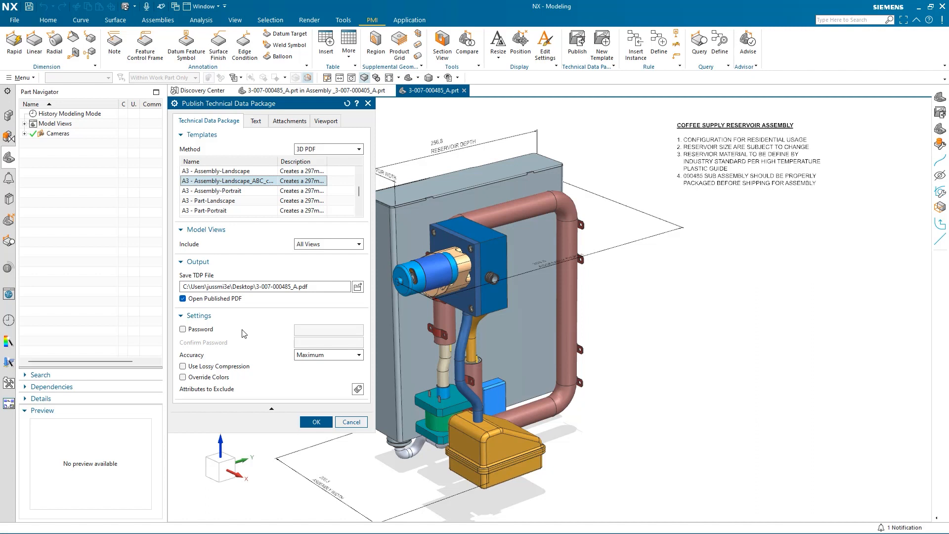
click(255, 121)
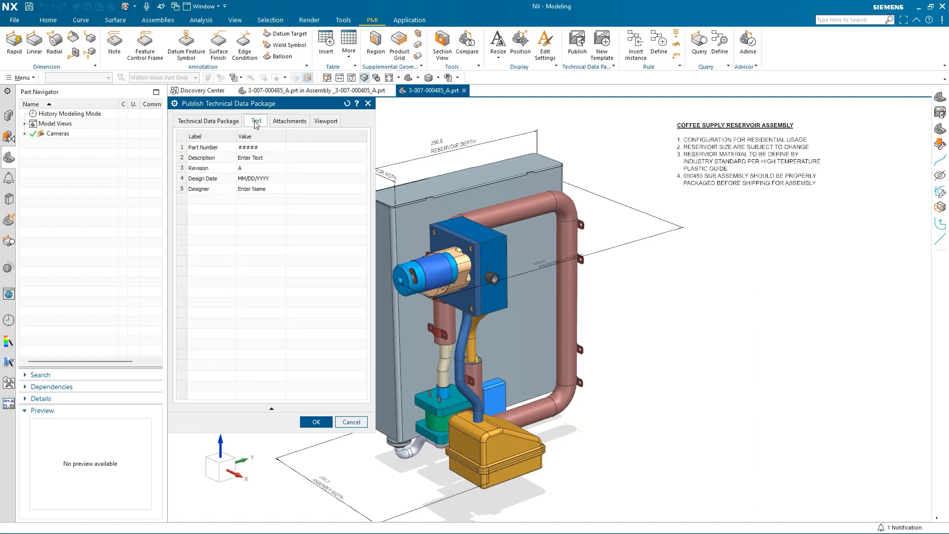
click(260, 147)
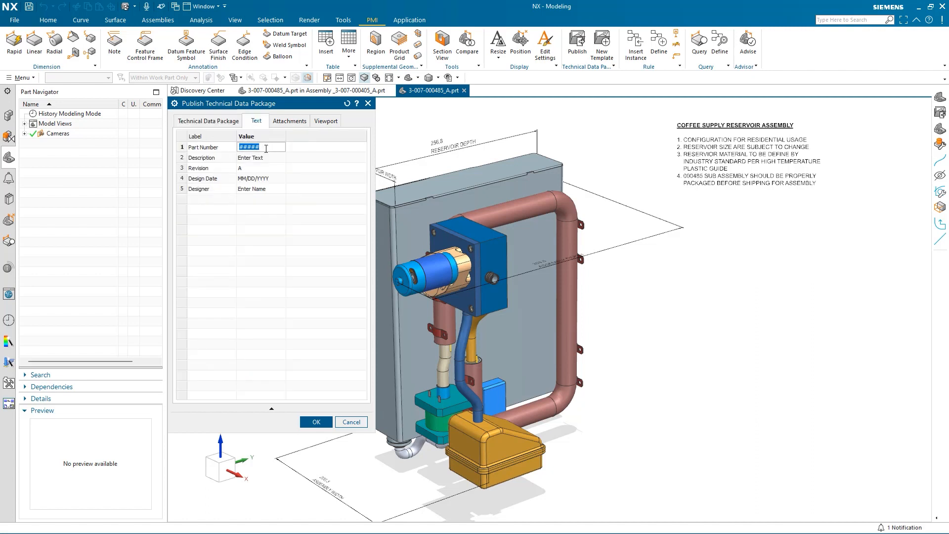
text(RESER)
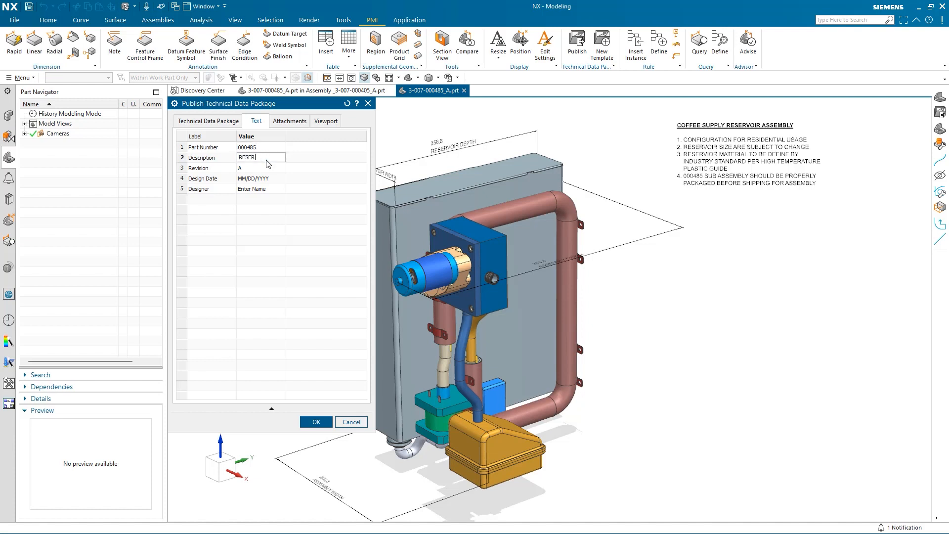
text(RVOIR ASSEMBLY)
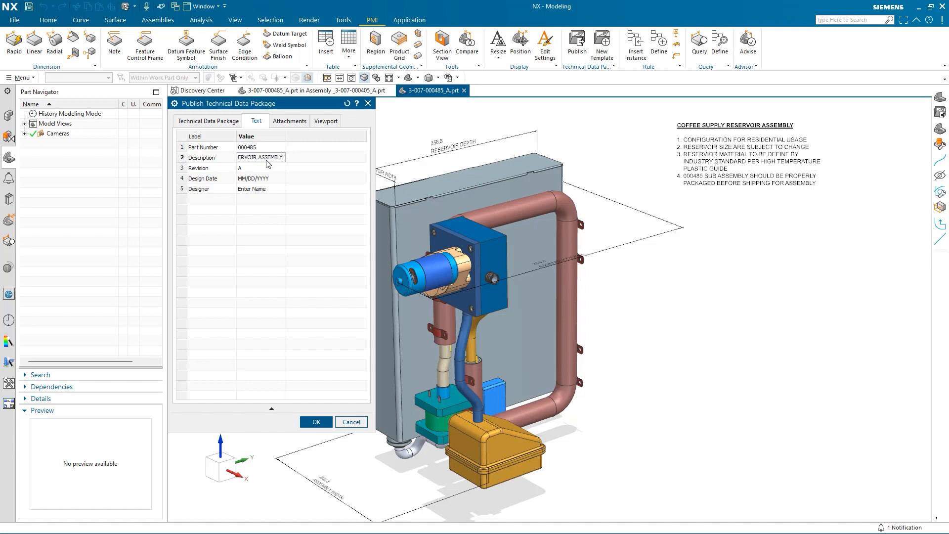
text(3/29/)
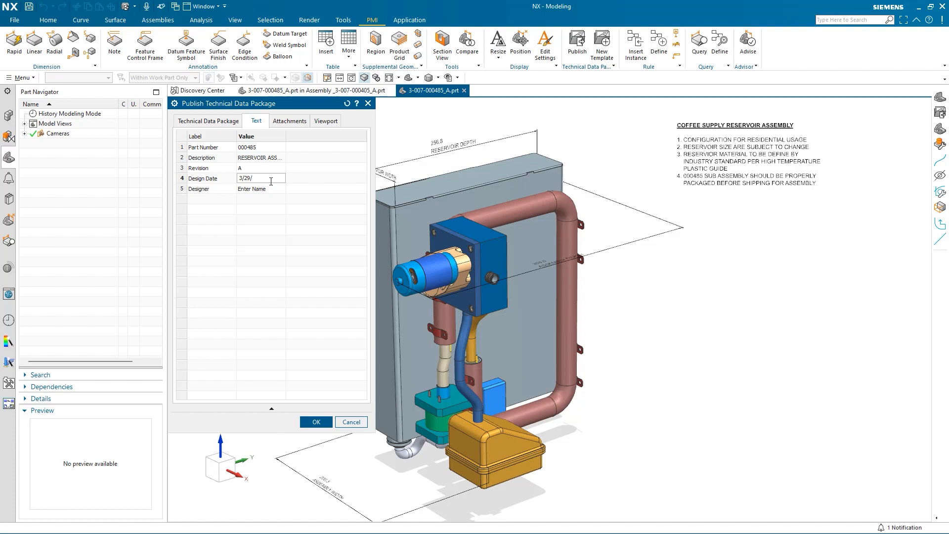
text(JUSTIN SMITH)
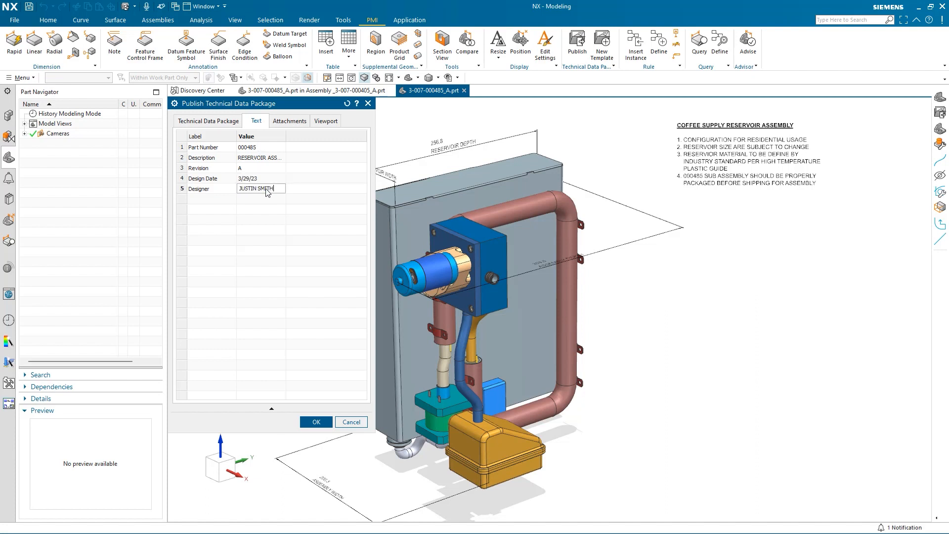
click(289, 120)
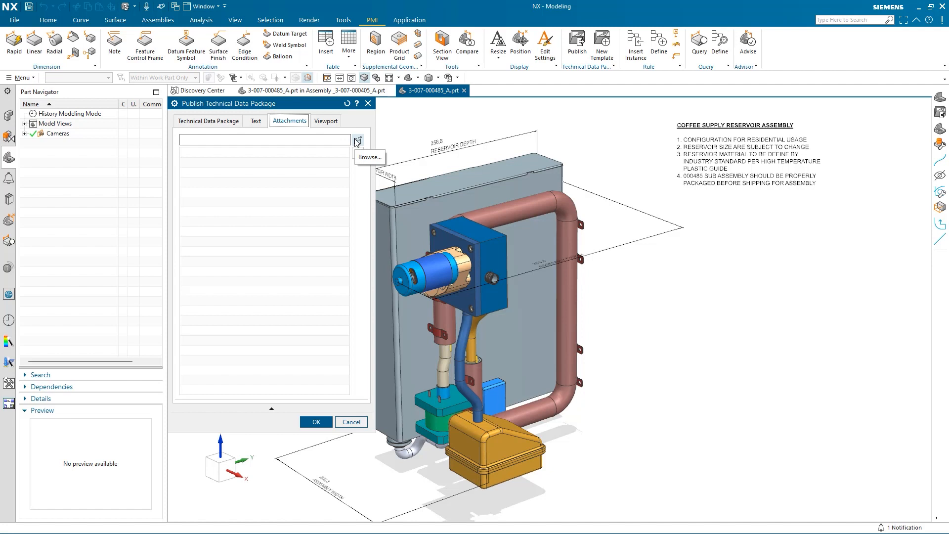
mouse_move(354, 156)
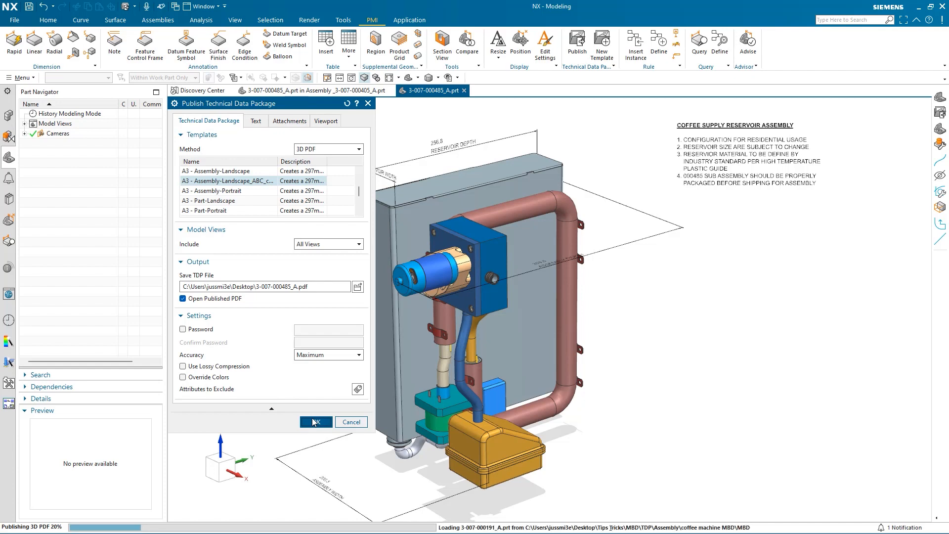
Orbit the 3D reservoir model, then switch to the Front and Top saved views.
click(315, 422)
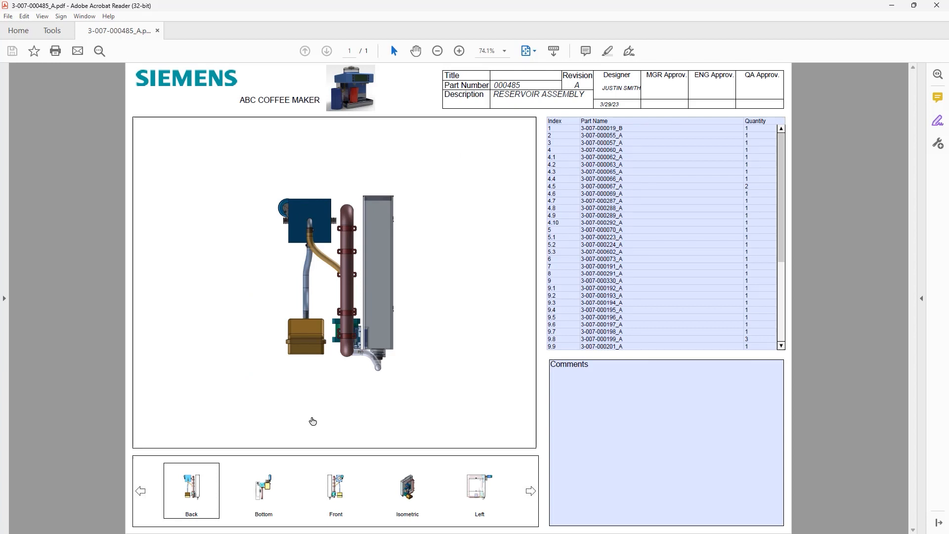
drag(313, 421, 412, 306)
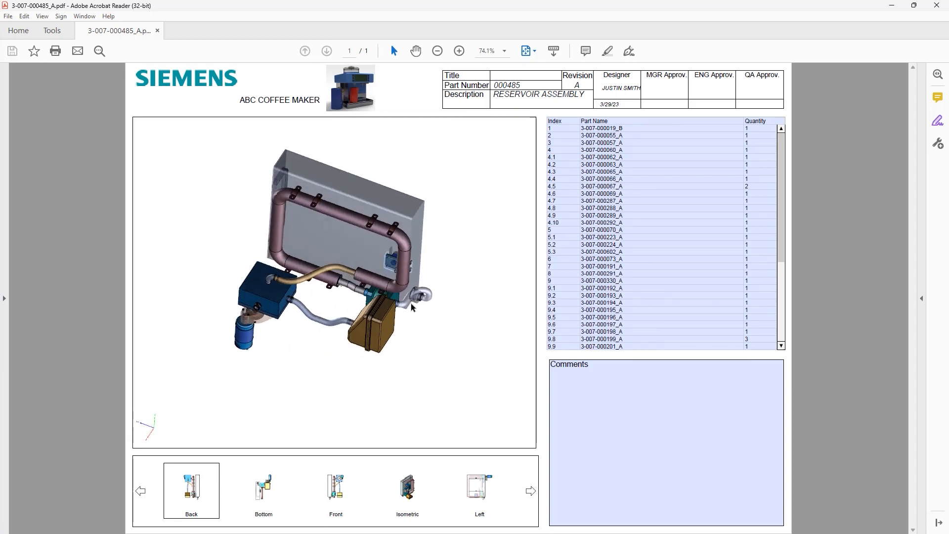
drag(412, 307, 218, 434)
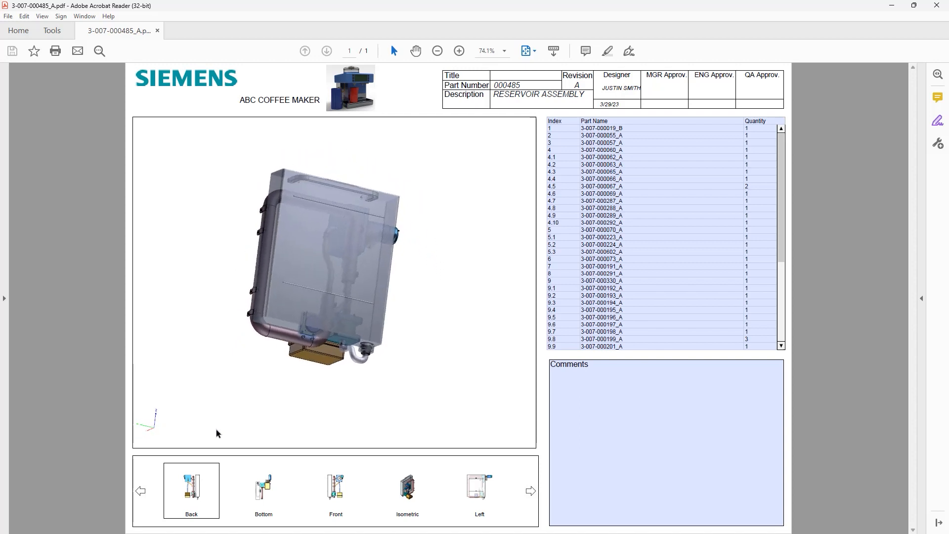
click(335, 488)
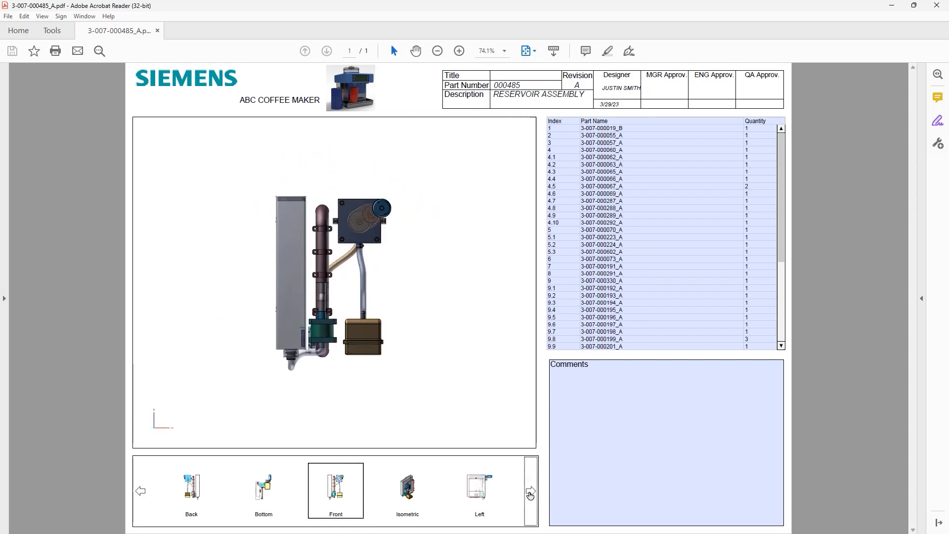
click(529, 491)
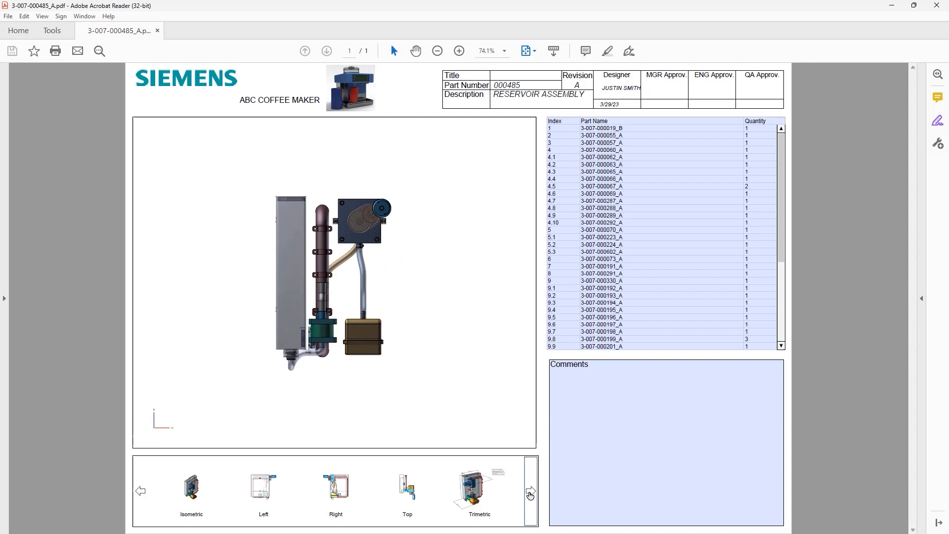
click(407, 489)
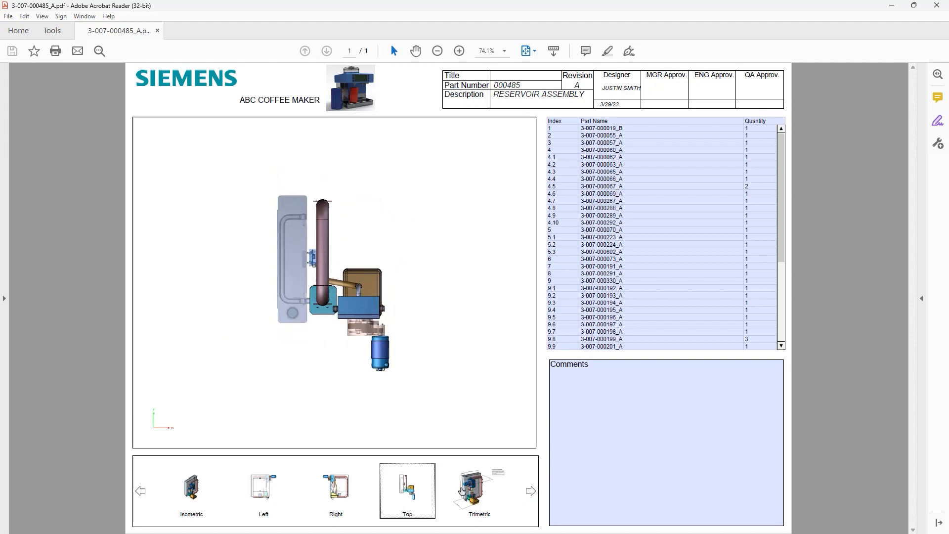
Show the Trimetric view and highlight the reservoir tank through its parts-list entry.
click(479, 488)
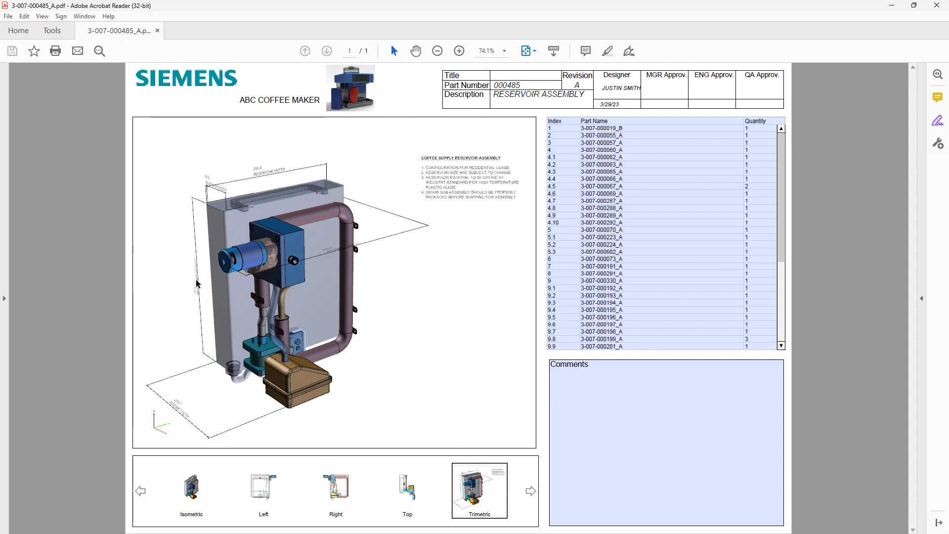
mouse_move(463, 177)
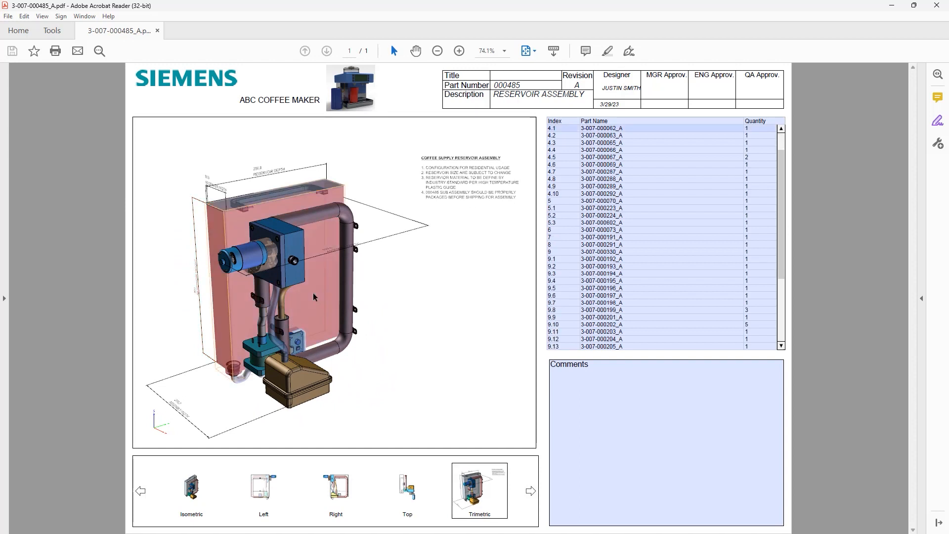
click(601, 127)
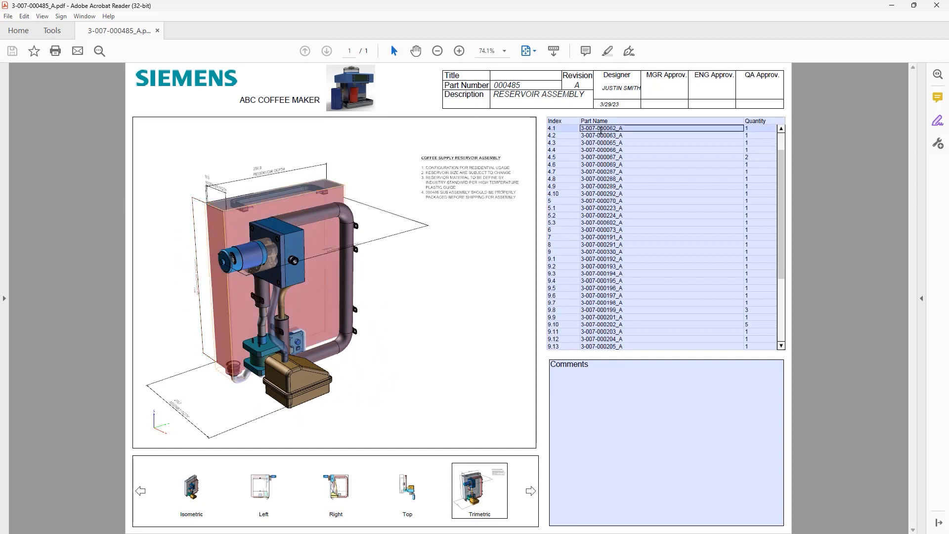